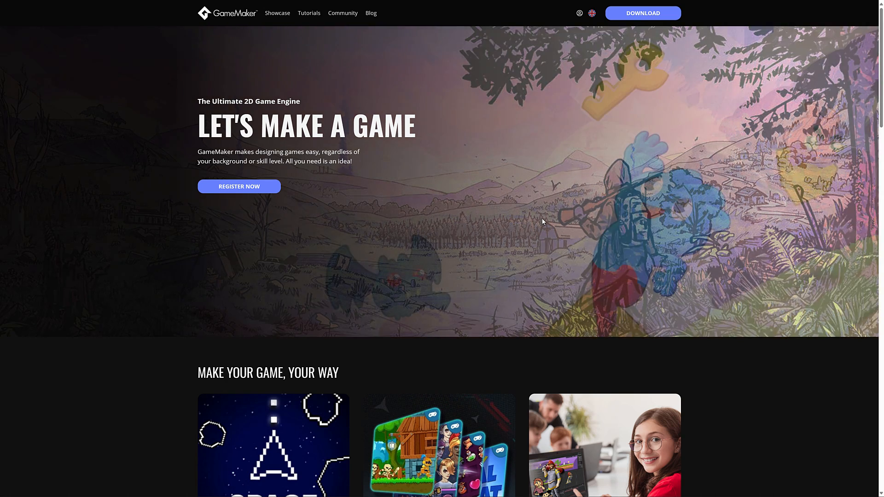
Scroll down and back up the GameMaker homepage to look it over
scroll("down", 3)
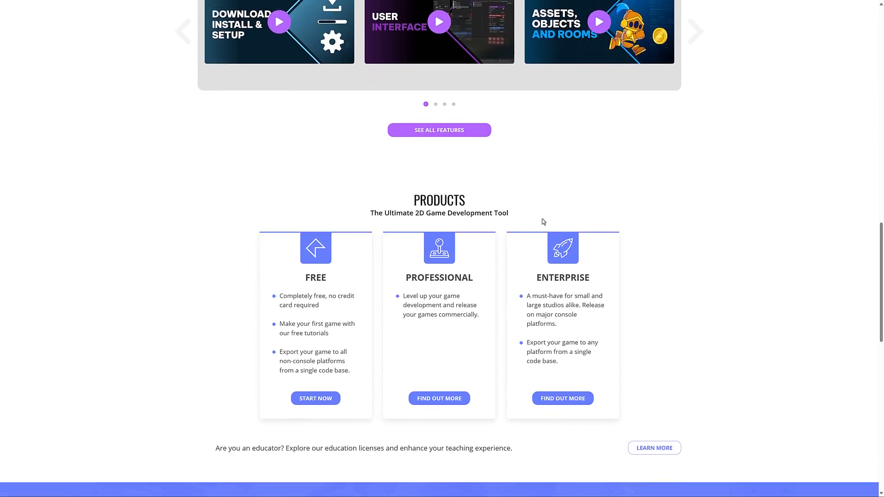
scroll("down", 3)
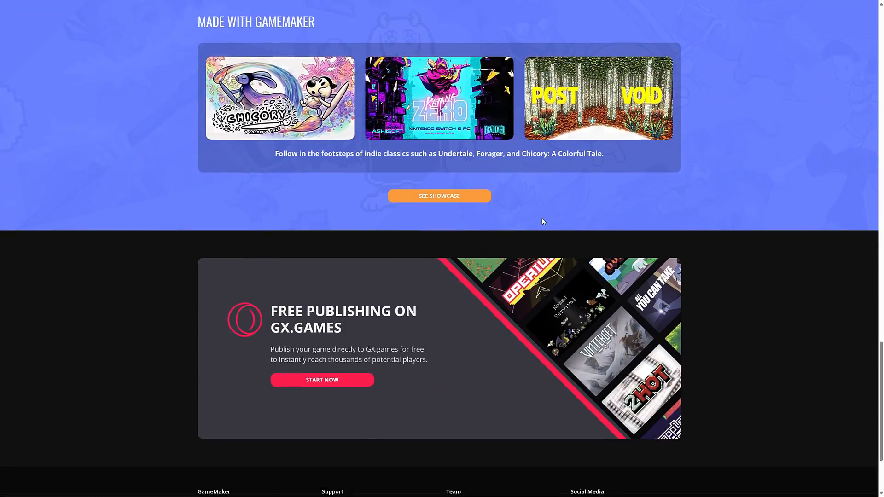
scroll("up", 3)
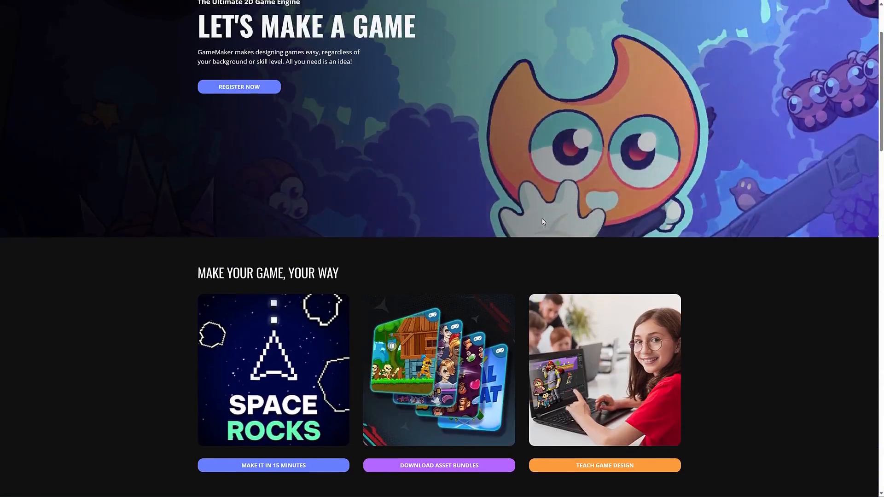
scroll("up", 3)
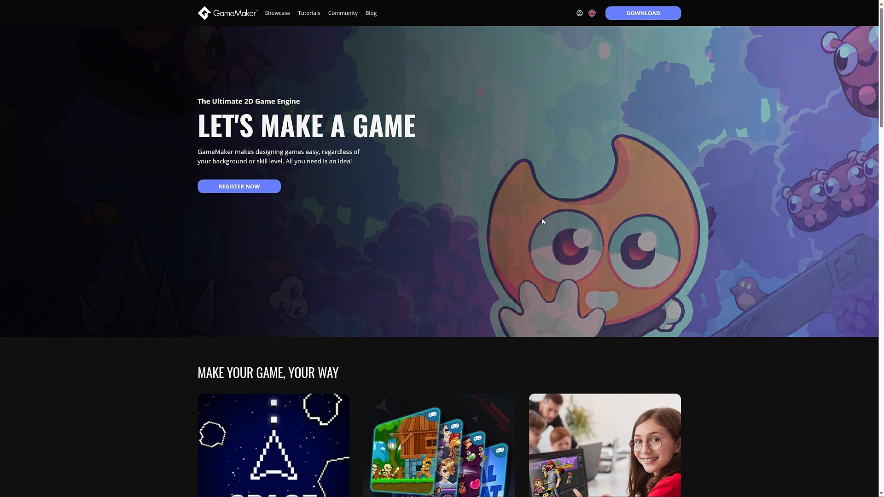
Go to the Showcase page and scroll through the grid of games made with GameMaker
left_click(277, 12)
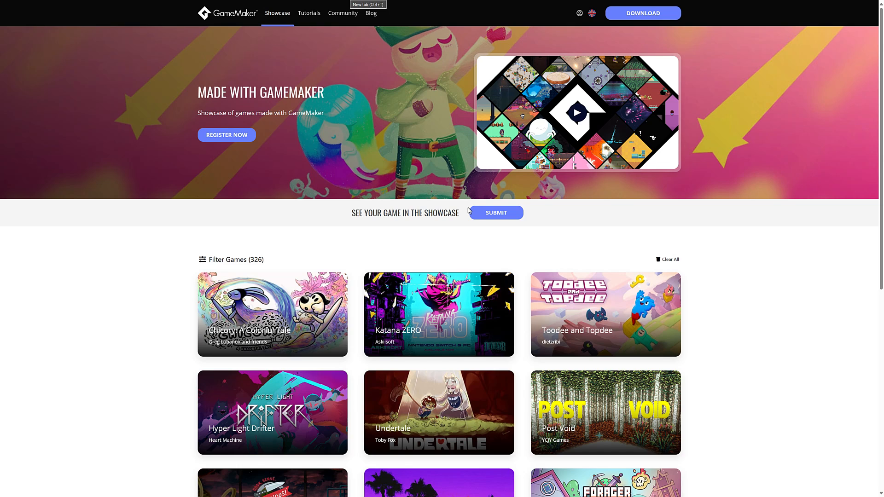
scroll("down", 3)
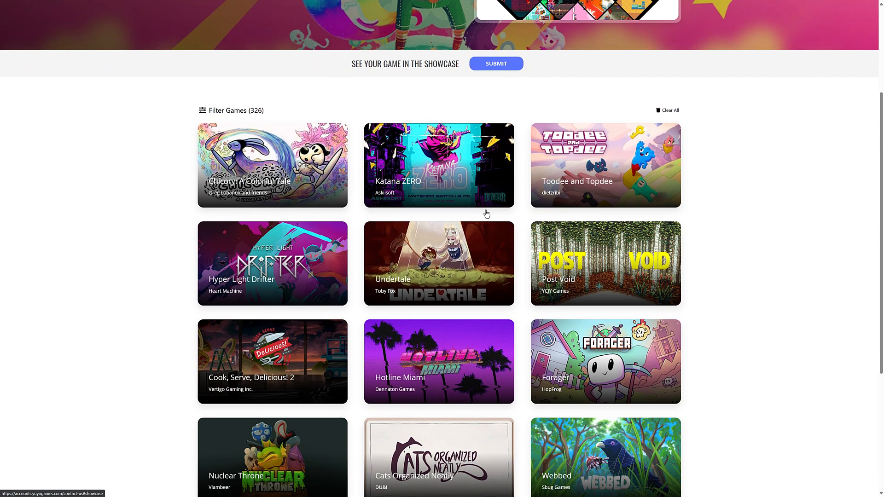
scroll("down", 3)
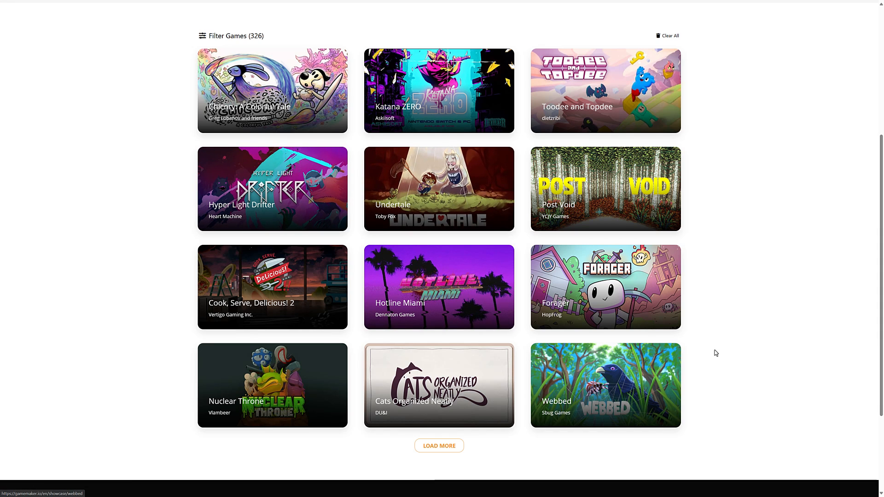
mouse_move(605, 287)
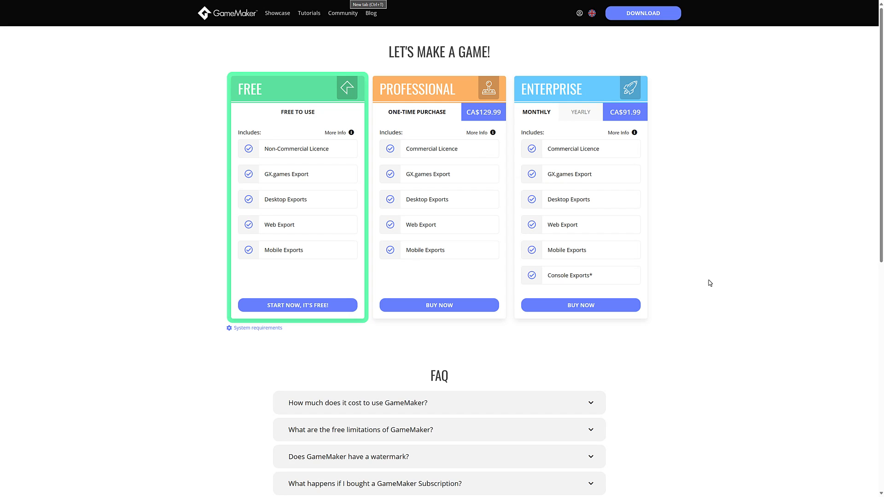
mouse_move(446, 257)
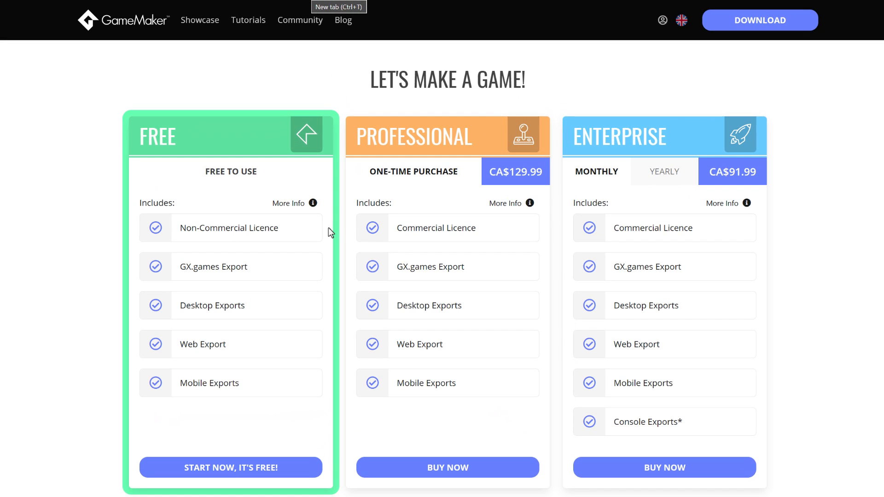
mouse_move(215, 225)
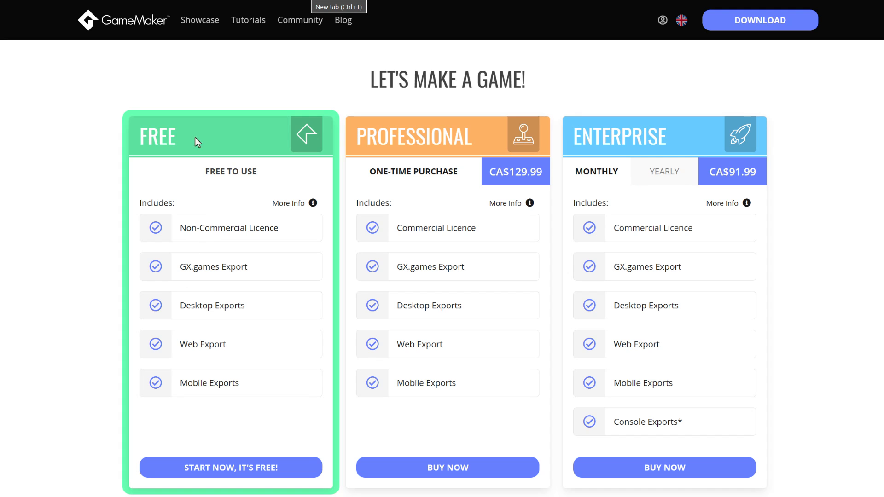
mouse_move(221, 273)
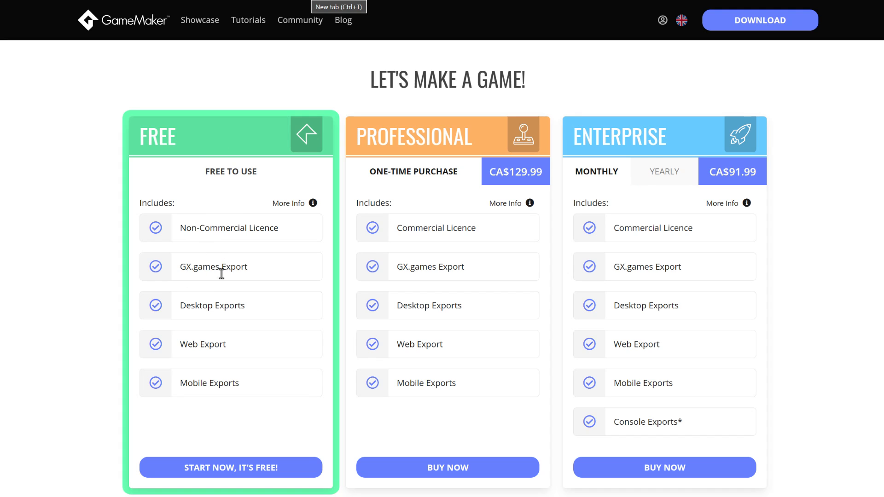
mouse_move(197, 382)
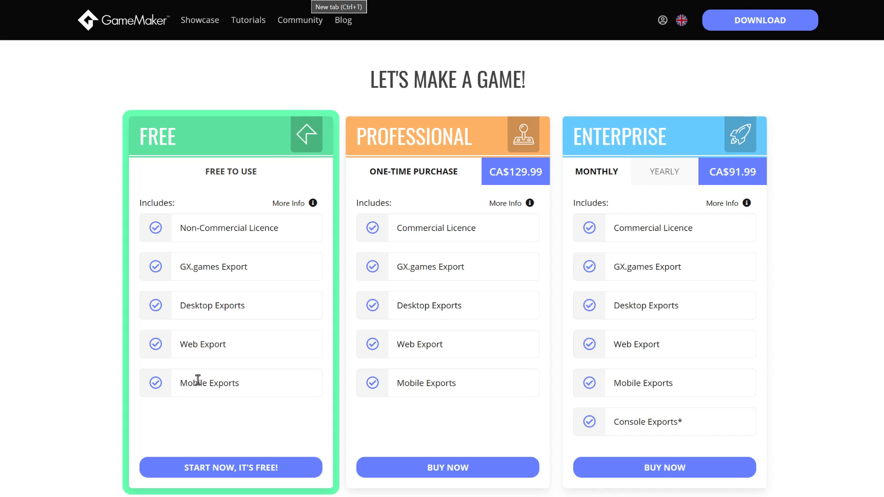
mouse_move(210, 367)
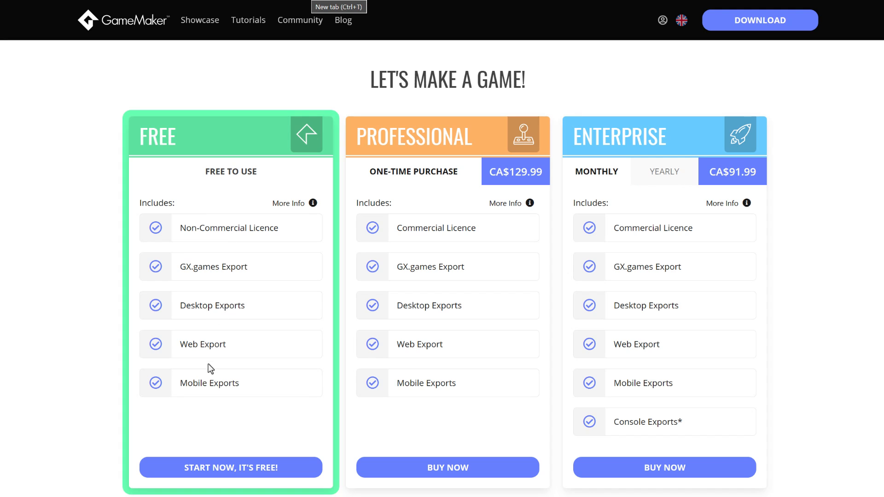
mouse_move(462, 240)
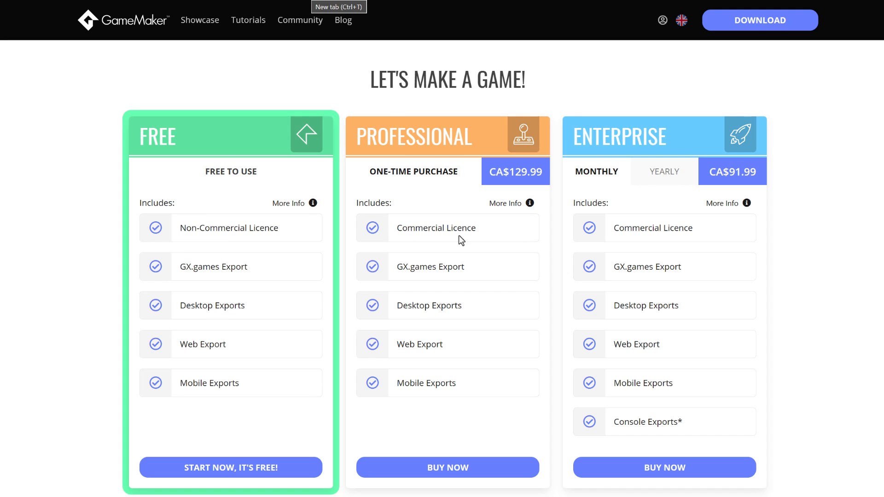
mouse_move(402, 143)
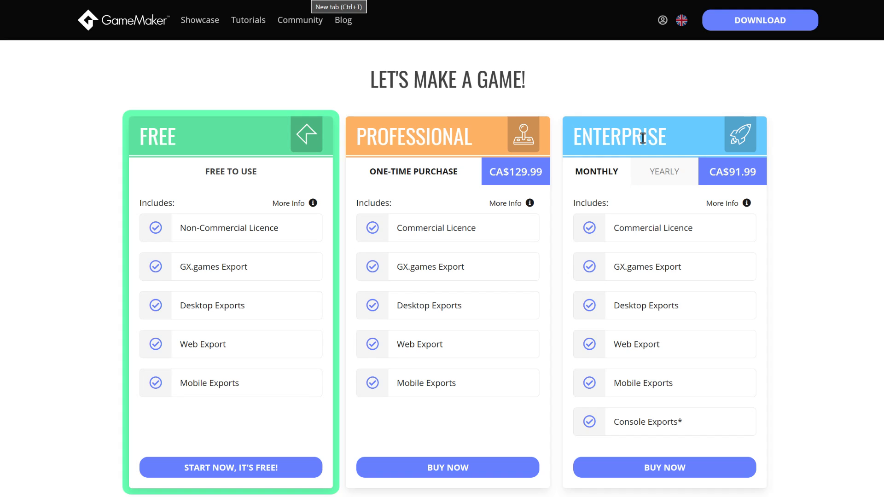
mouse_move(291, 218)
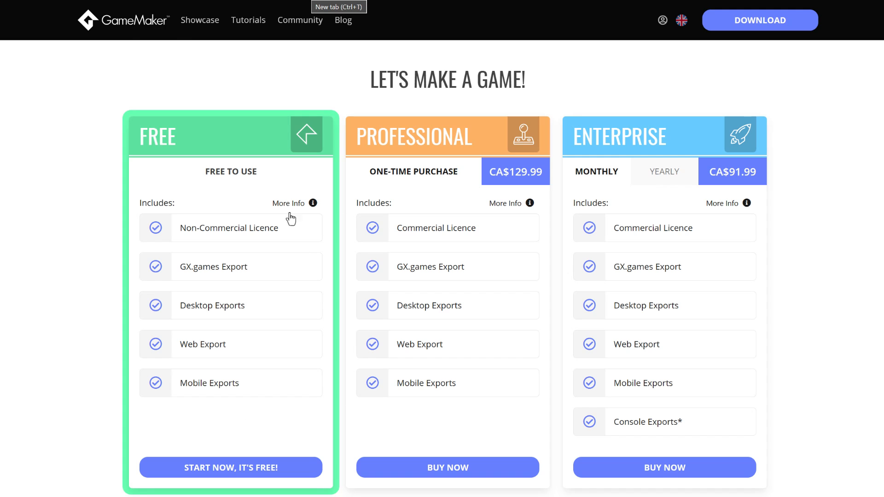
mouse_move(319, 413)
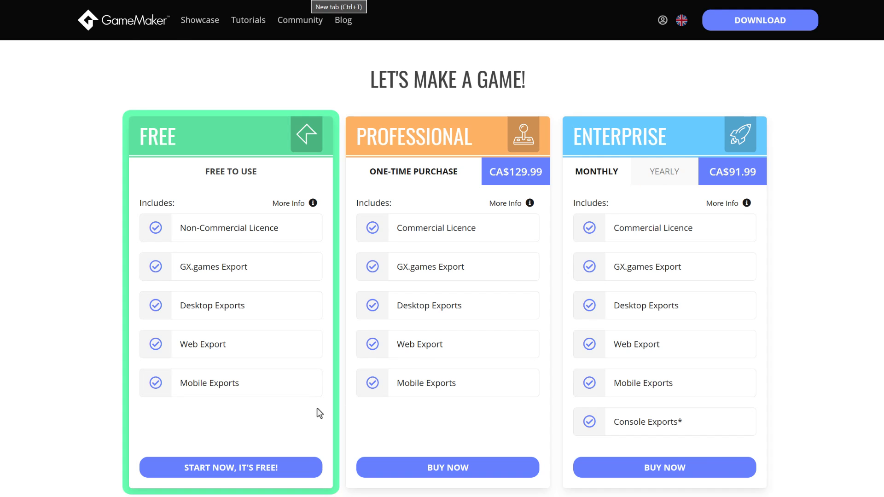
scroll("down", 3)
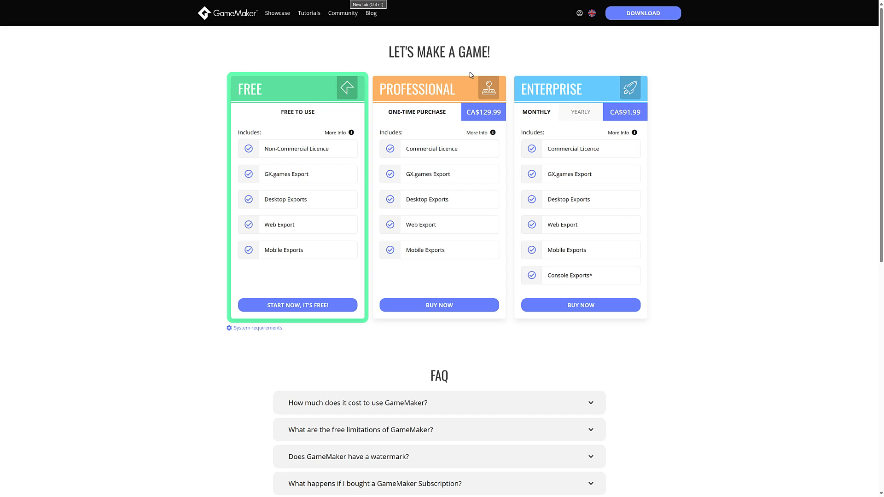
mouse_move(613, 107)
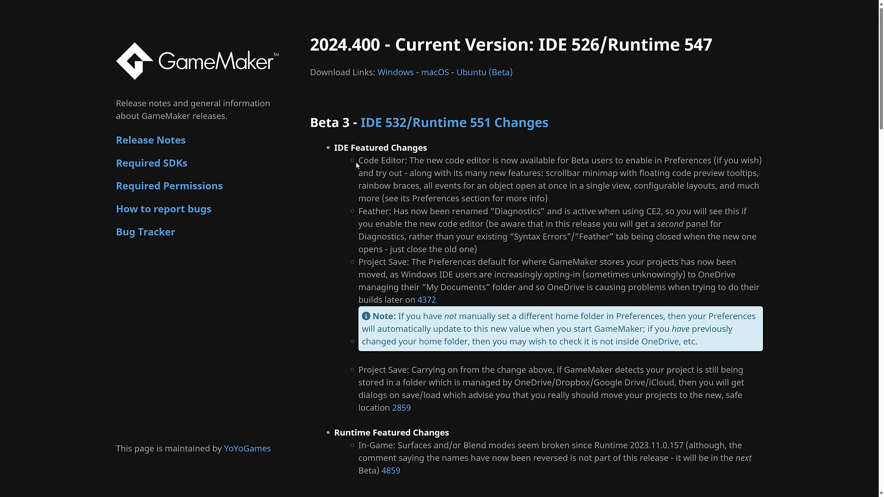
mouse_move(582, 202)
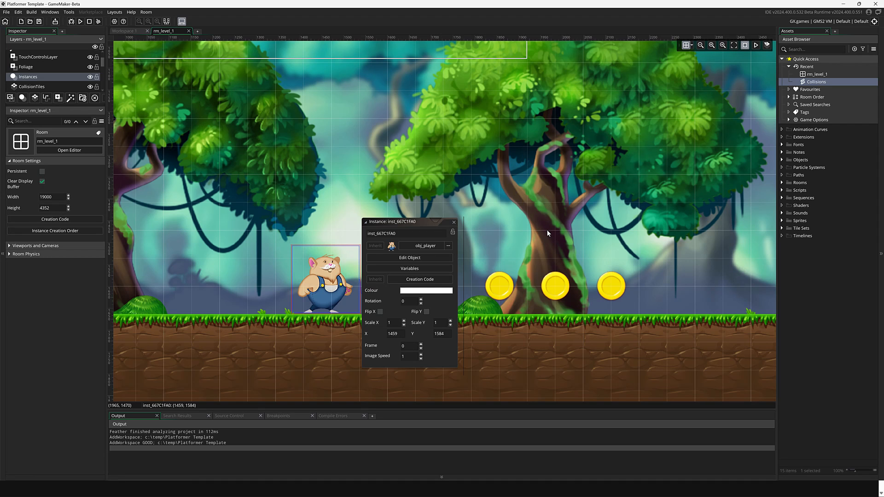
mouse_move(328, 114)
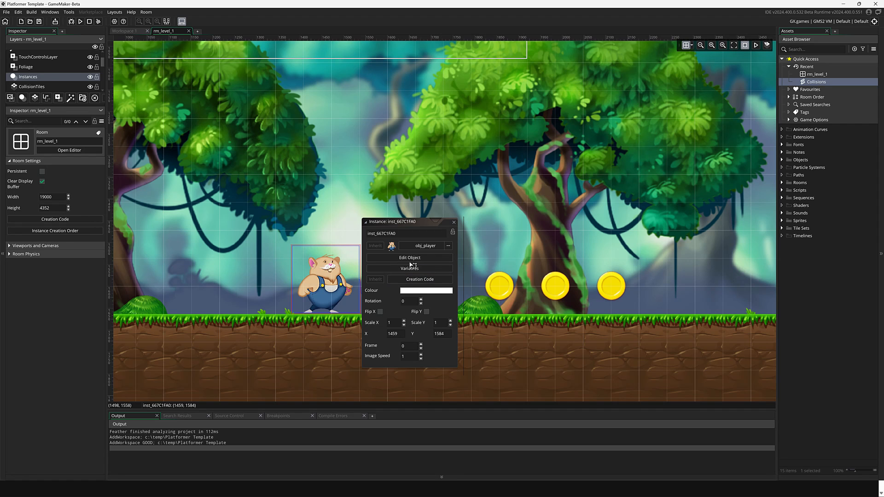
Open obj_player's Create, Step and Key Down - Left event code as side-by-side tabs
left_click(409, 258)
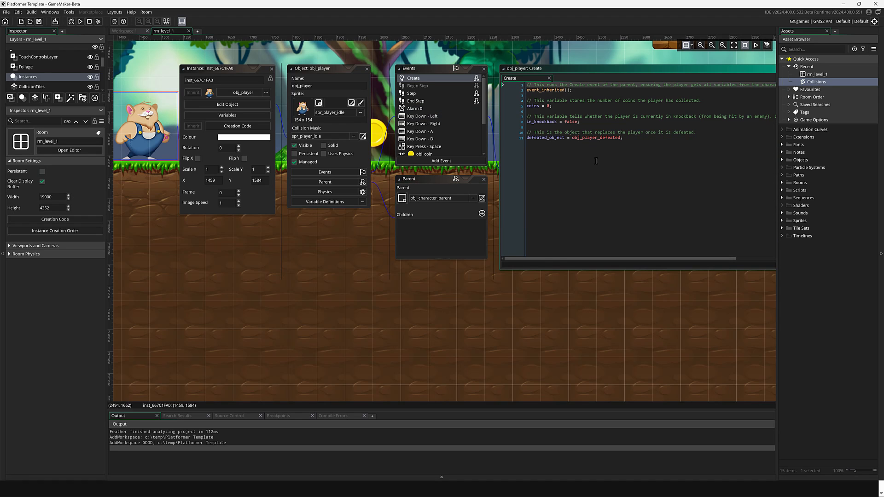
left_click(411, 93)
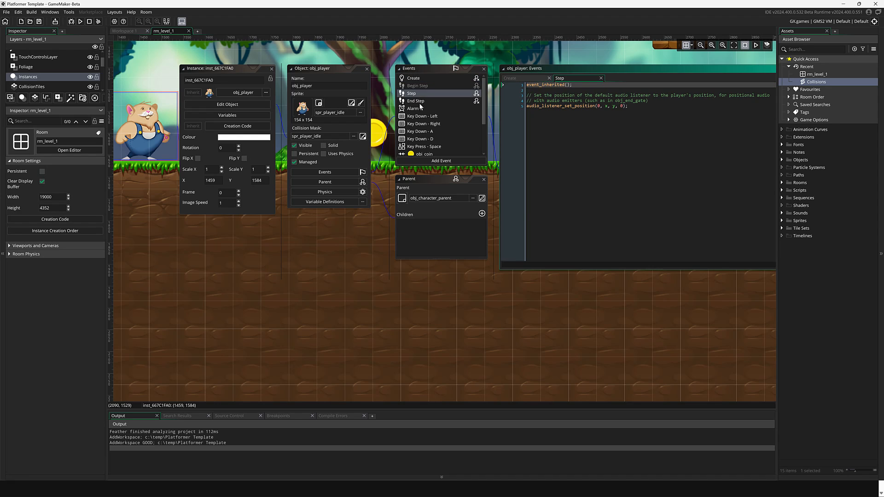
left_click(424, 116)
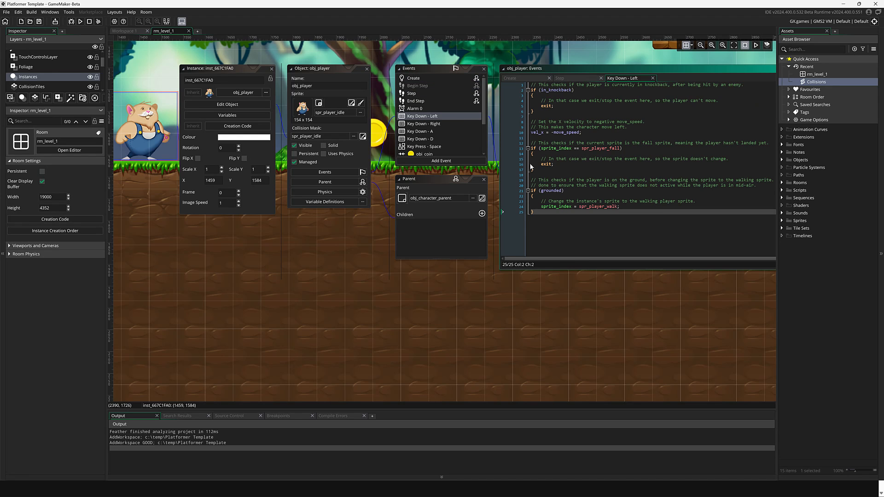
right_click(587, 197)
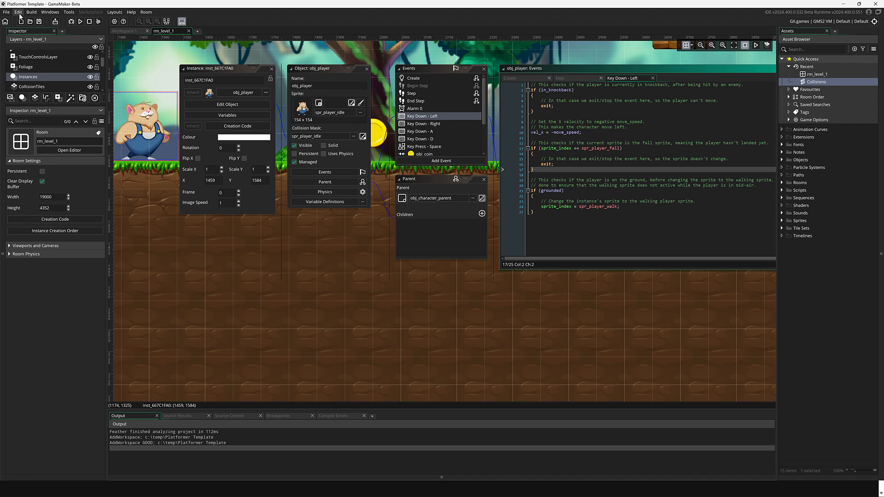
Enable Code Editor 2 in Preferences, then expand Recent assets after the project reloads
left_click(19, 12)
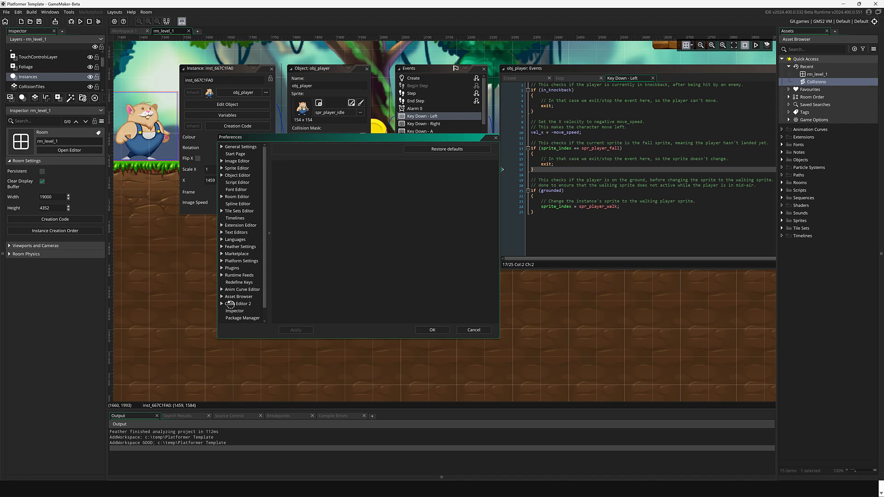
left_click(240, 303)
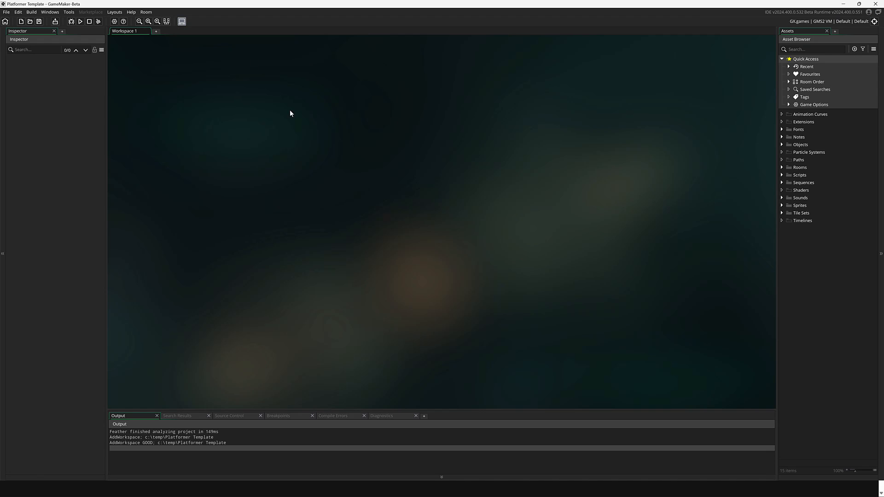
mouse_move(525, 187)
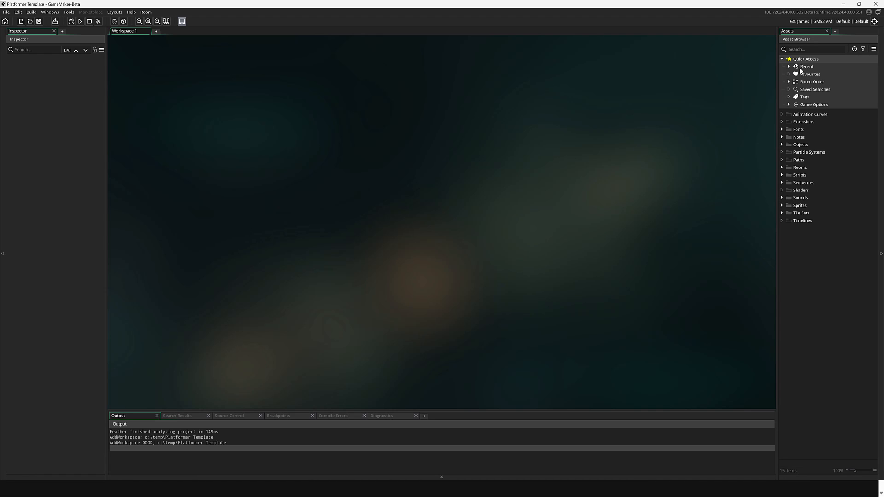
left_click(817, 73)
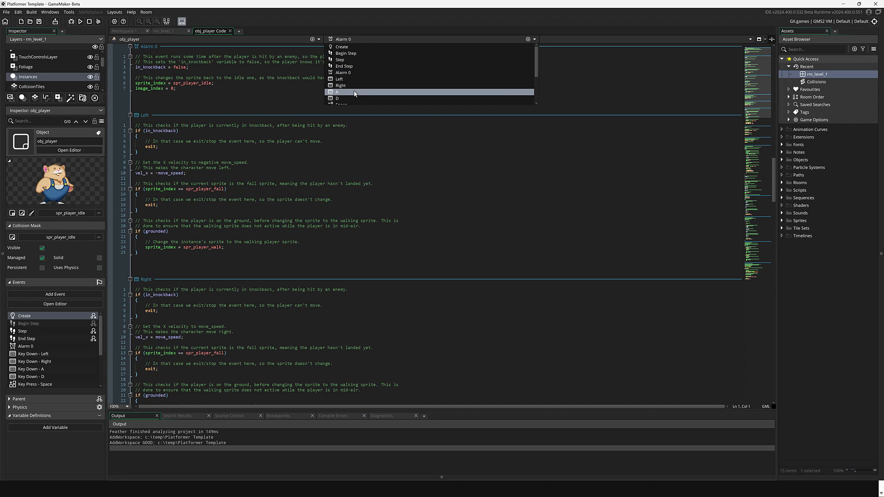
Jump to the A key event in obj_player's combined code, browse the events, and return to Create and Begin Step
left_click(338, 92)
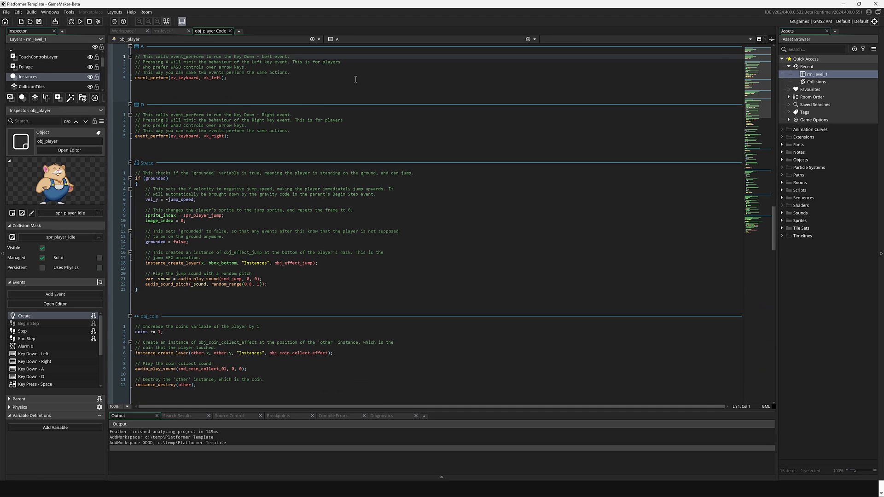
left_click(261, 278)
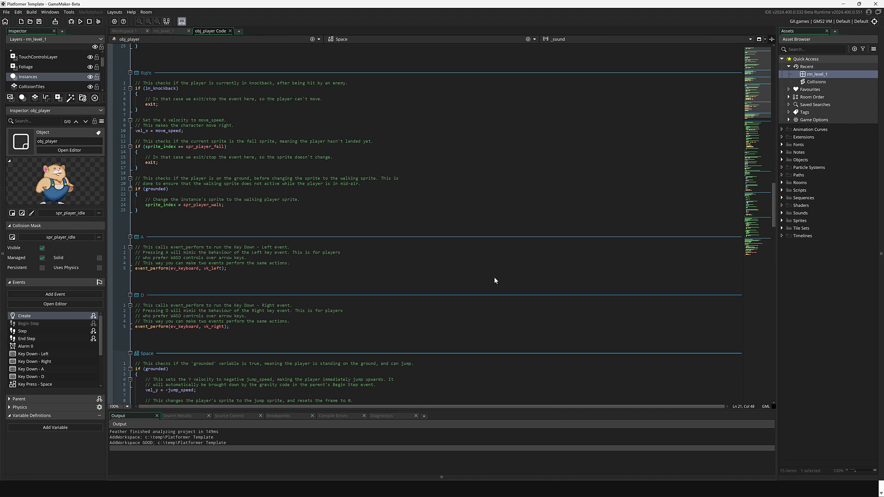
scroll("up", 3)
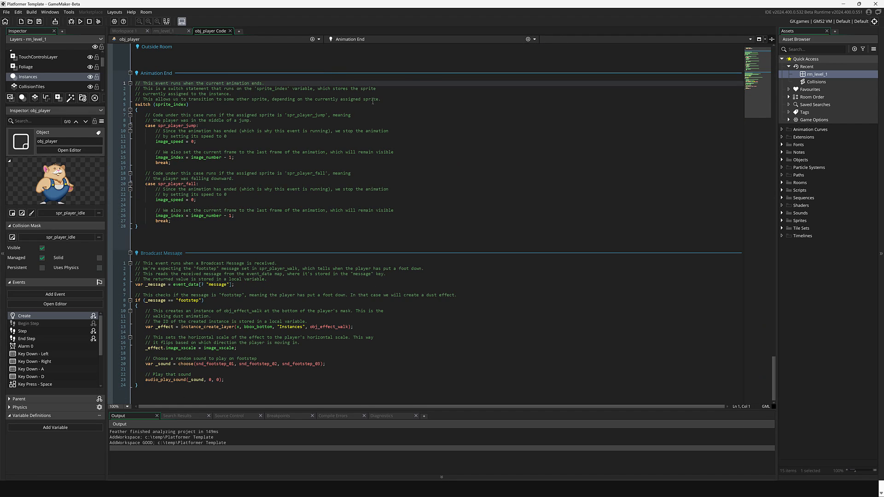
mouse_move(399, 44)
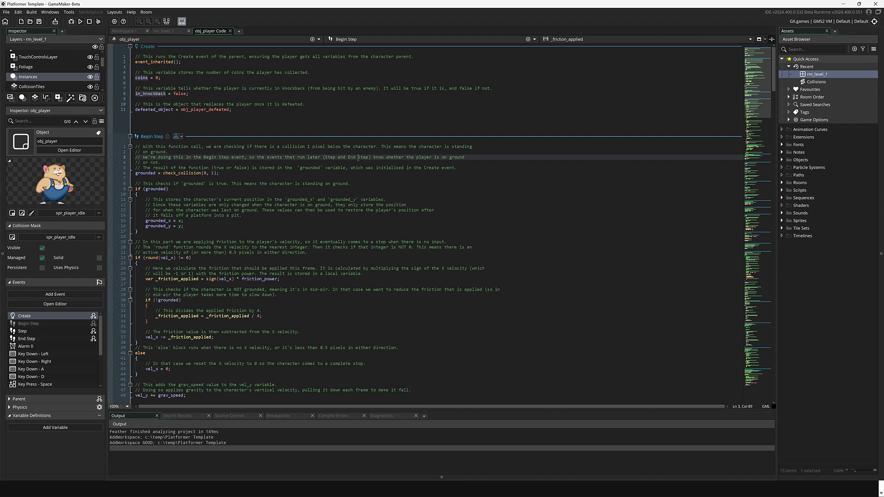
mouse_move(606, 46)
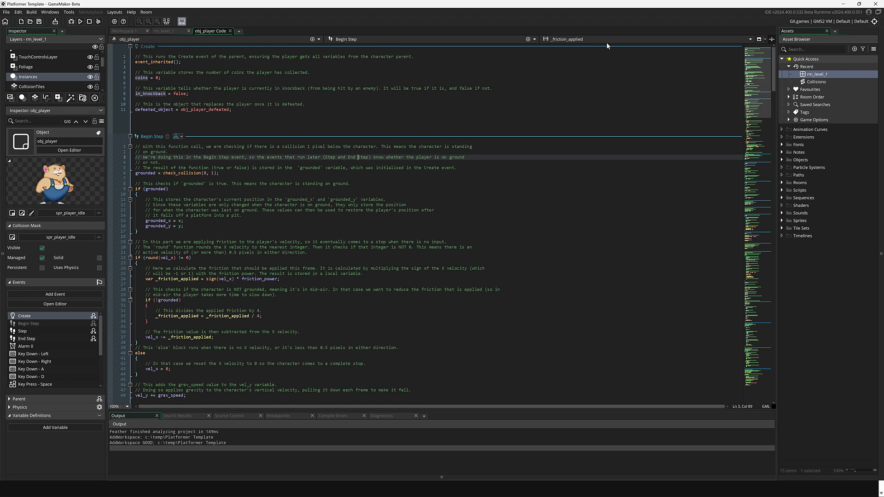
mouse_move(436, 159)
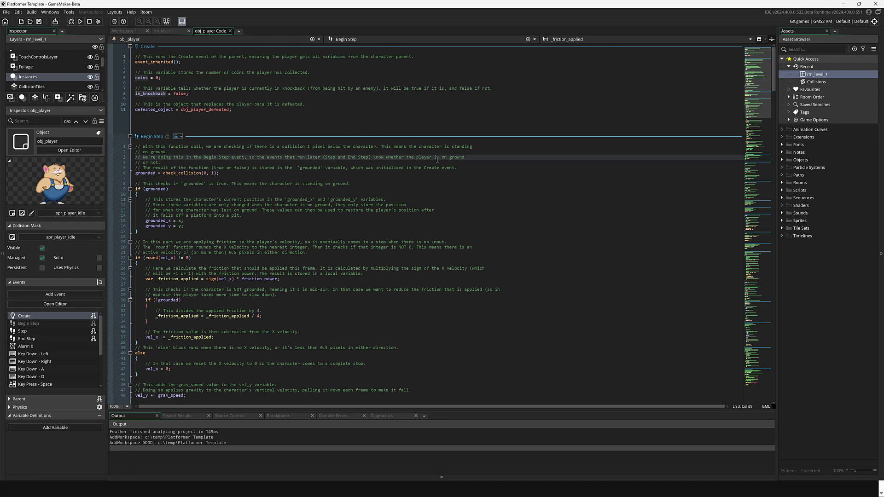
left_click(129, 136)
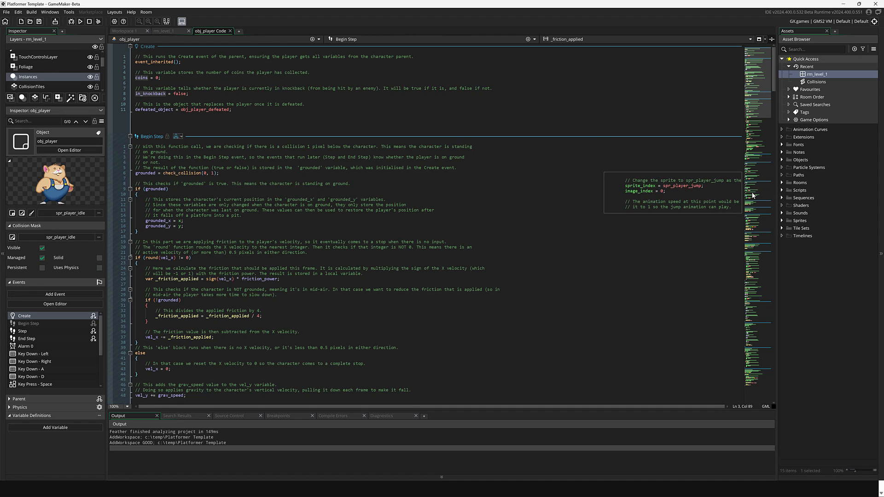
mouse_move(382, 426)
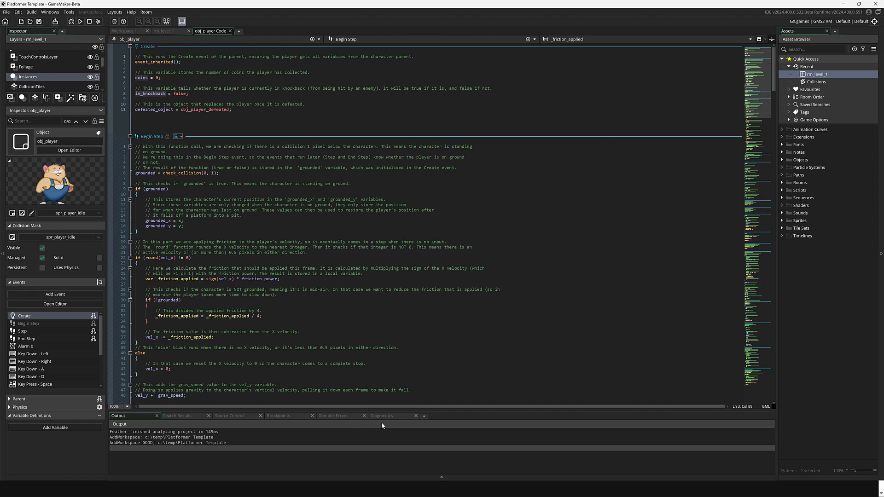
Show the Diagnostics panel listing 4 errors, 8 warnings and 17 suggestions
left_click(381, 416)
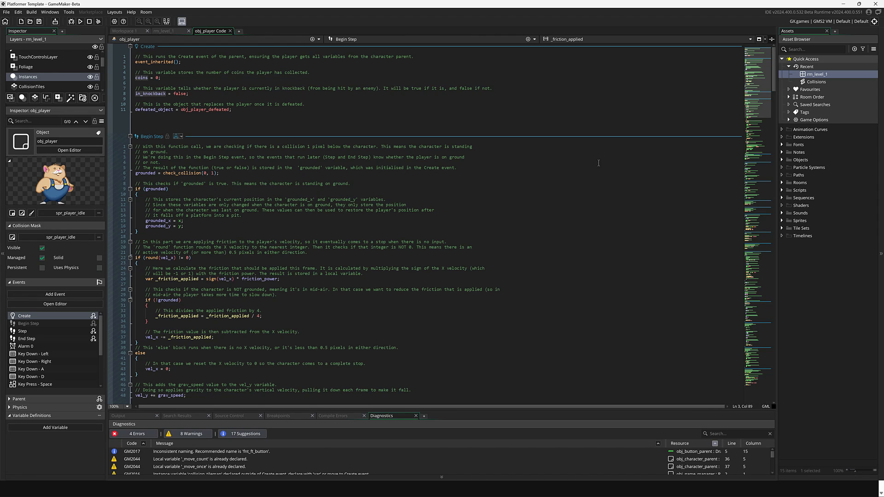
mouse_move(561, 139)
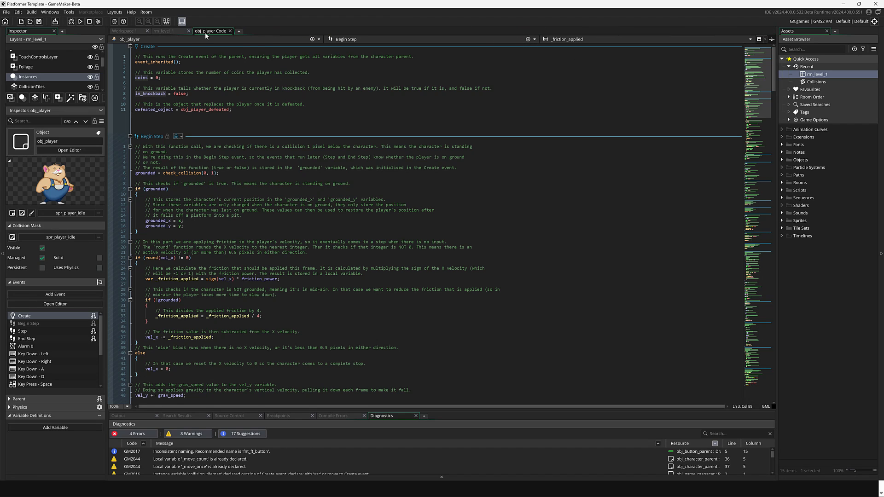
Detach obj_player's code into its own window, jump to Alarm 0 and scroll back to Create and Begin Step
right_click(213, 30)
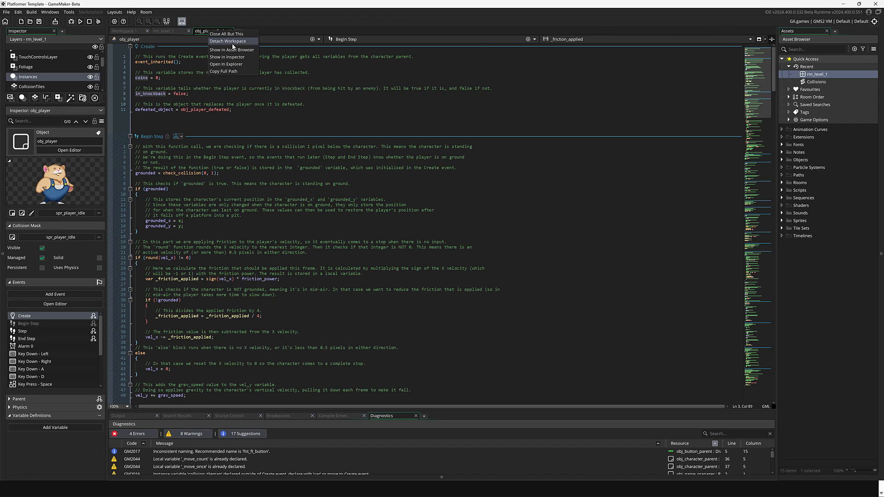
left_click(227, 41)
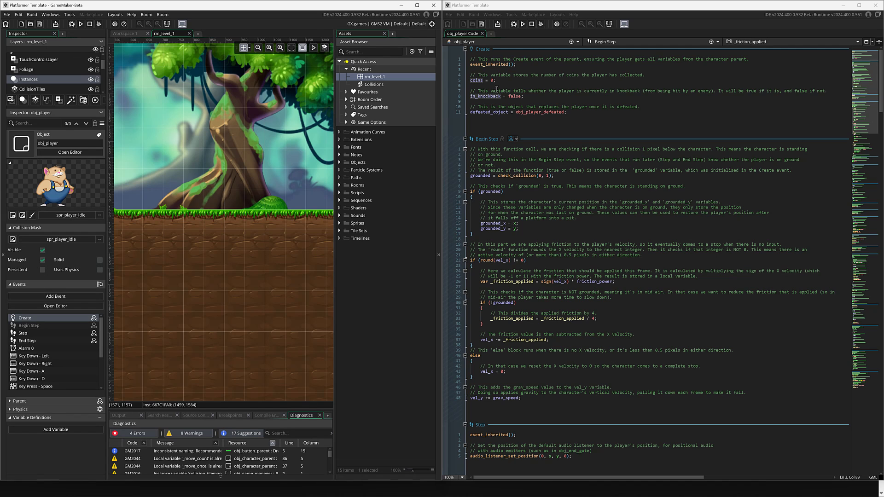
mouse_move(339, 148)
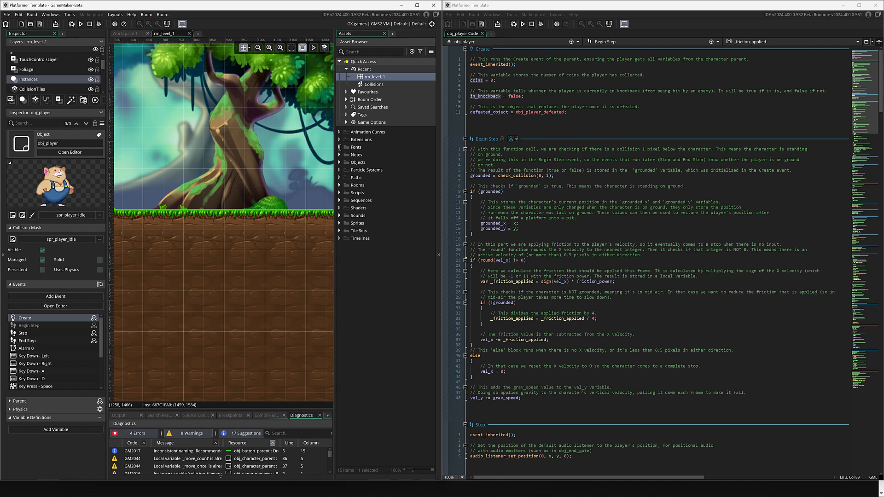
left_click(26, 341)
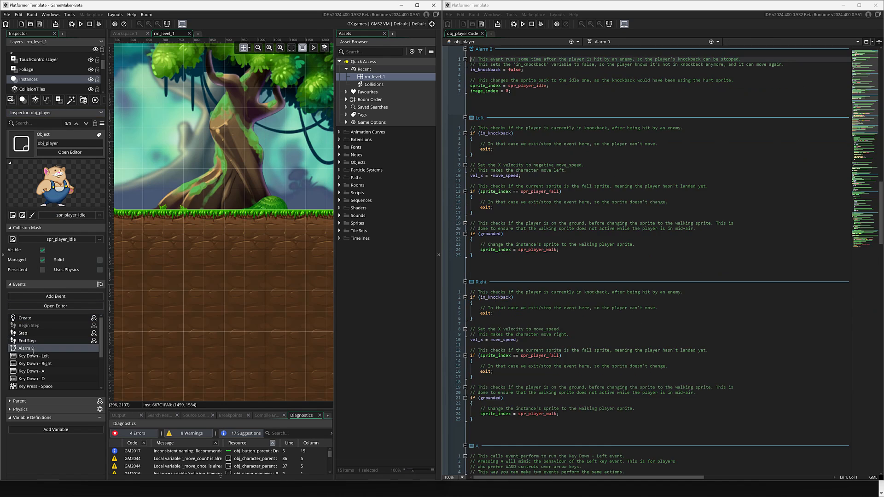
left_click(35, 363)
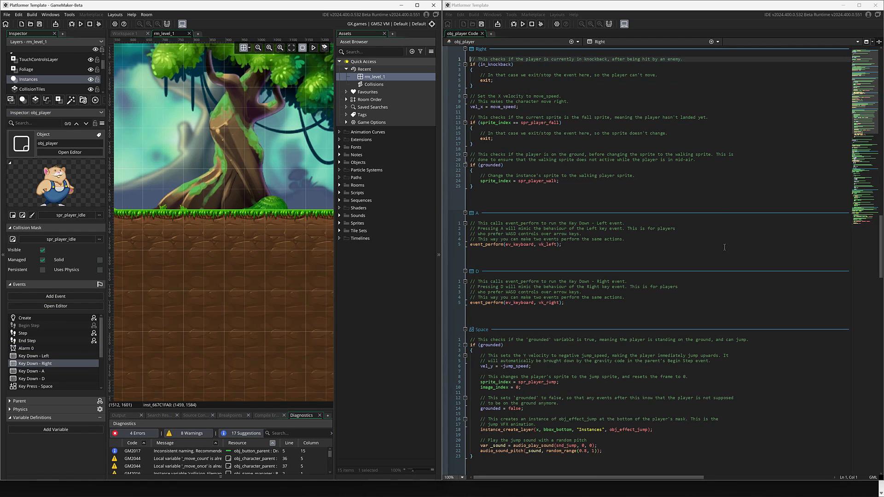
mouse_move(721, 206)
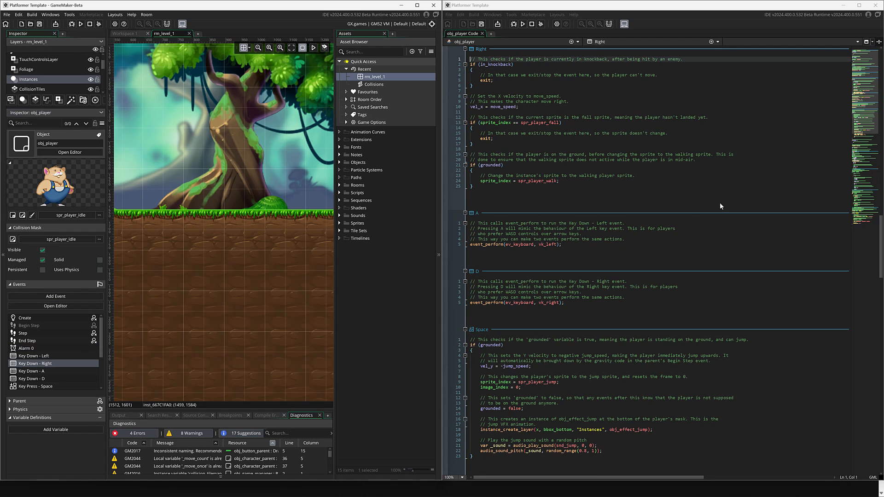
mouse_move(648, 17)
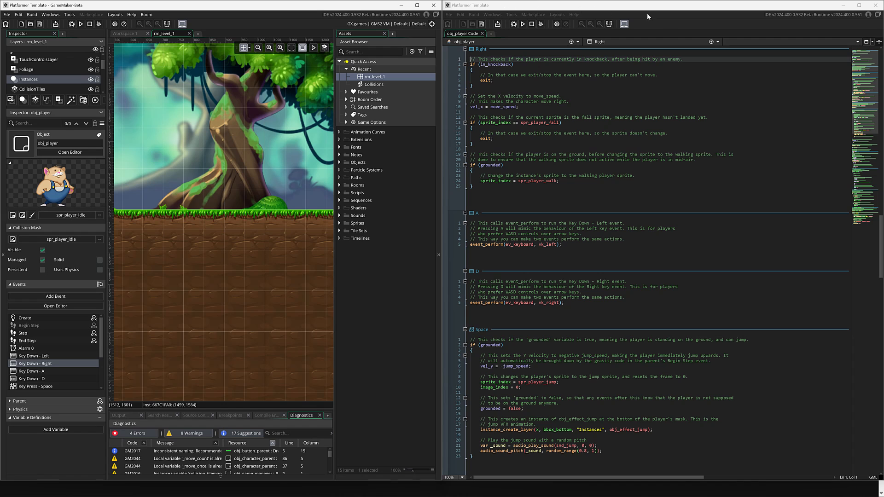
scroll("down", 3)
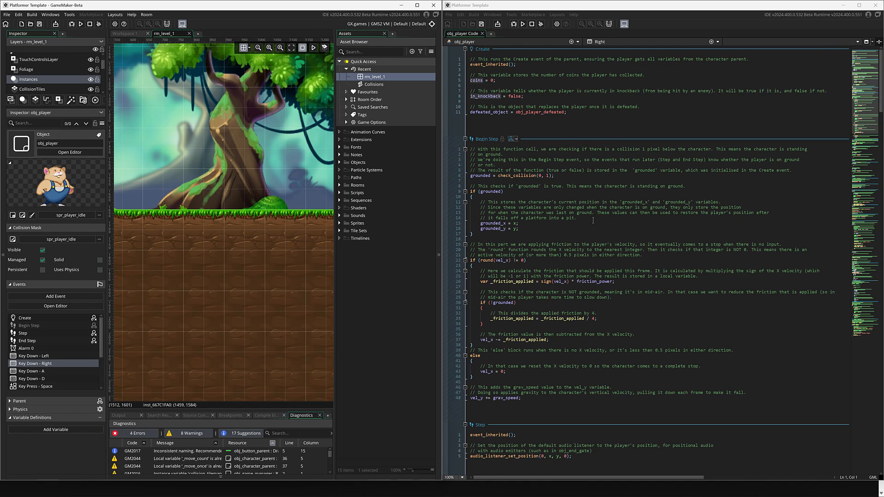
mouse_move(618, 264)
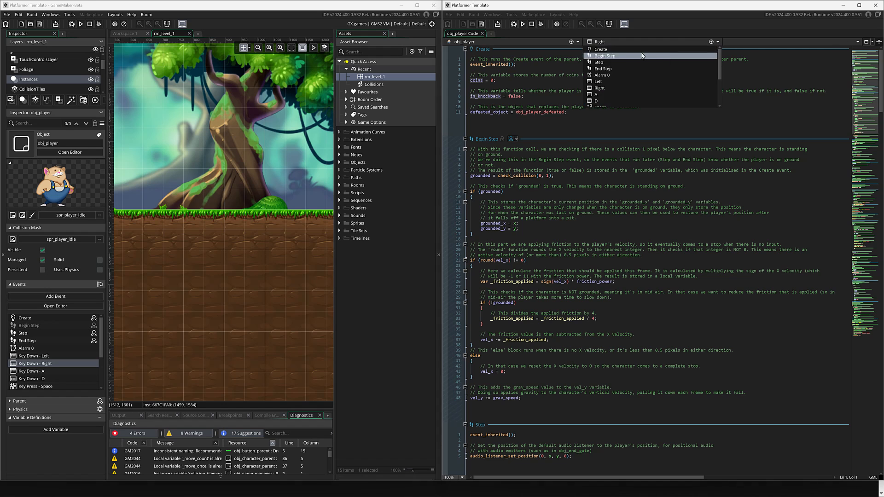
Jump to Begin Step, then scroll through the Code Editor 2 preference options
left_click(600, 48)
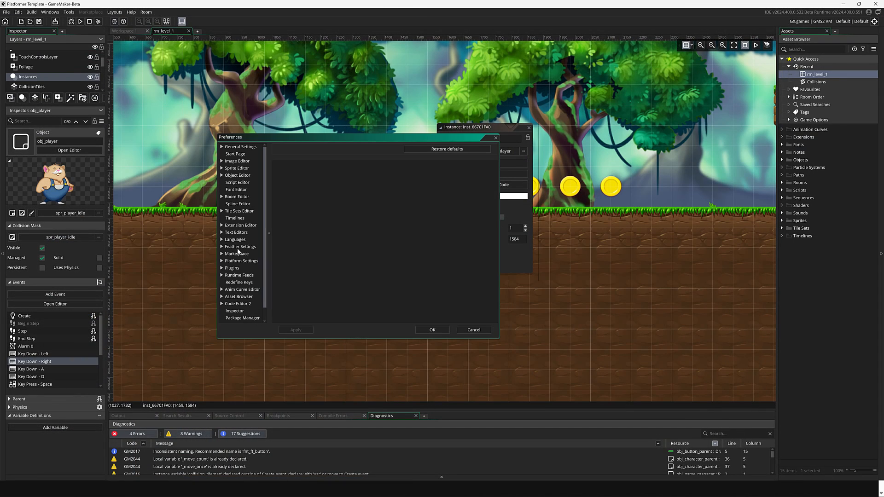
left_click(238, 303)
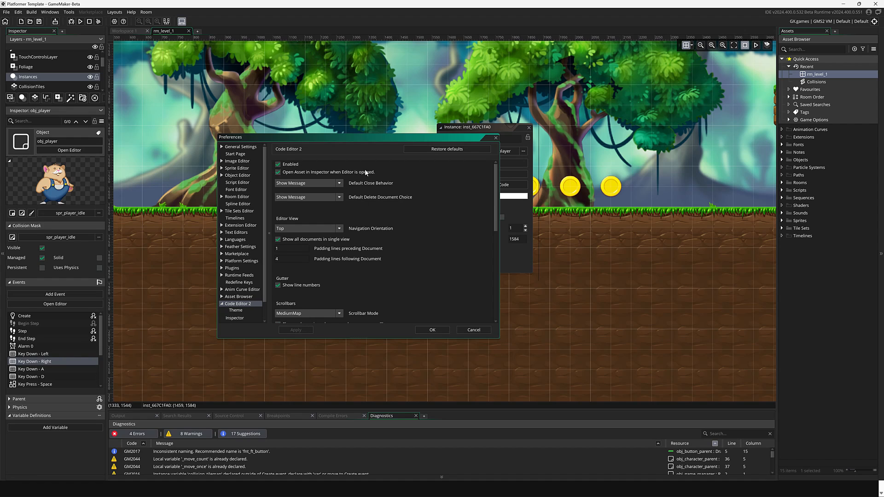
mouse_move(300, 223)
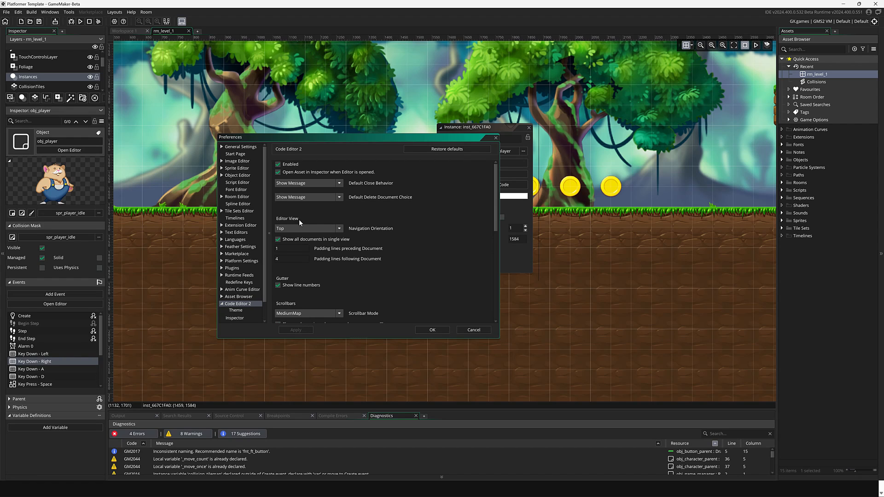
scroll("down", 3)
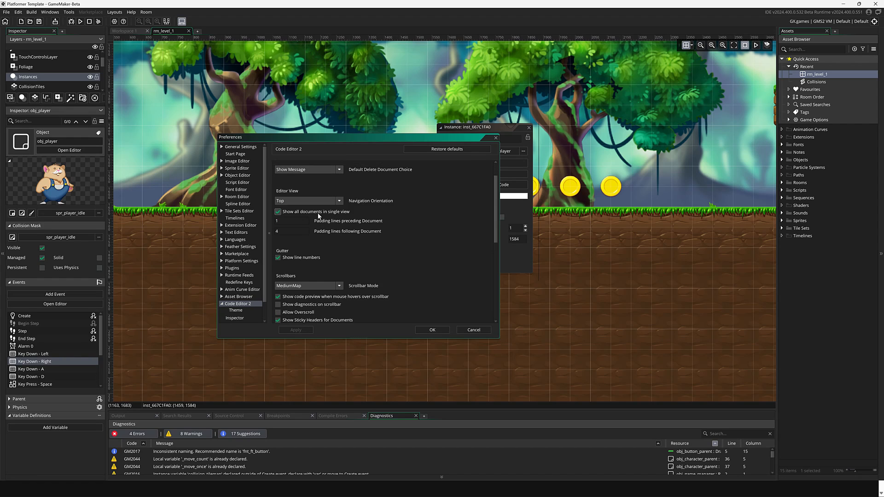
scroll("down", 3)
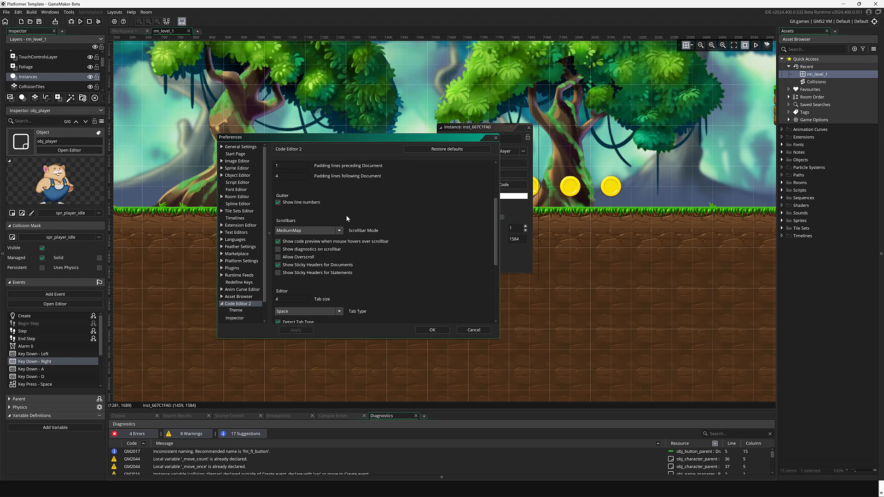
scroll("down", 3)
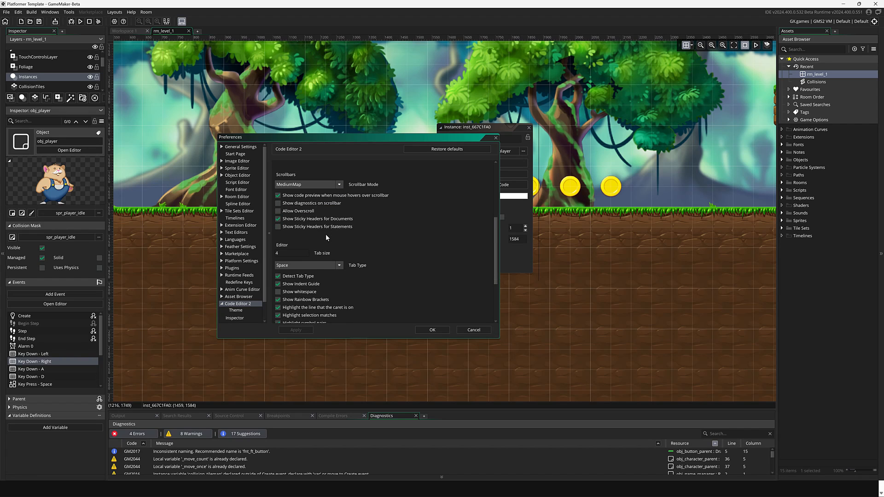
scroll("down", 3)
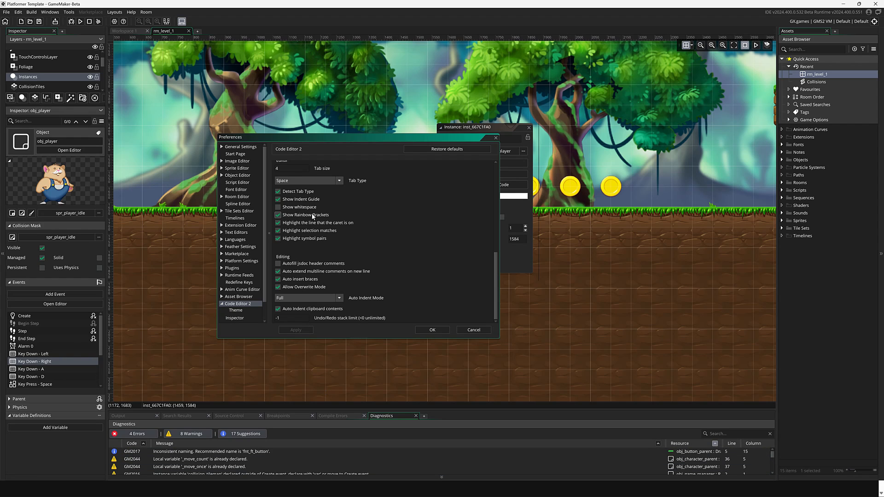
Toggle a Code Editor 2 option back and forth and accept the preferences with OK
left_click(279, 215)
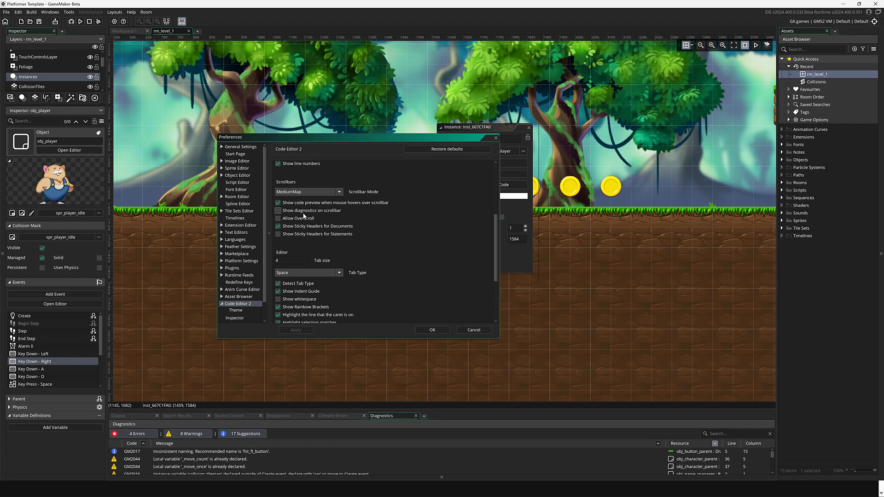
left_click(278, 210)
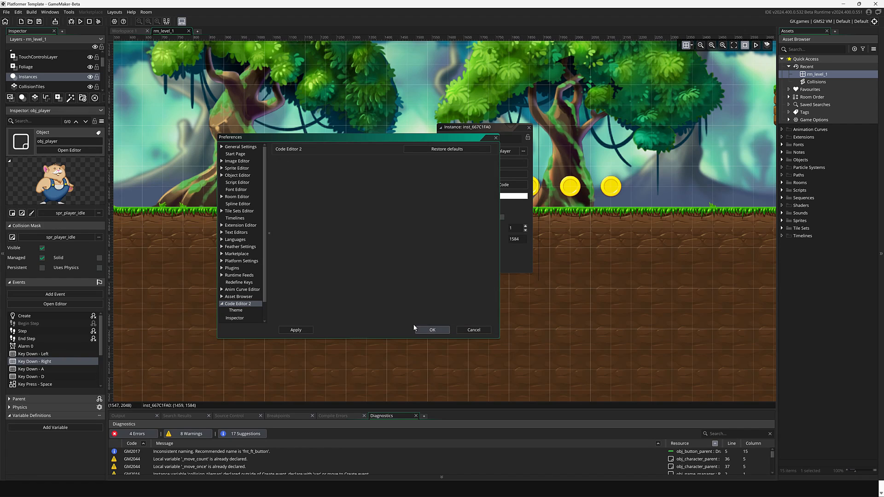
left_click(432, 330)
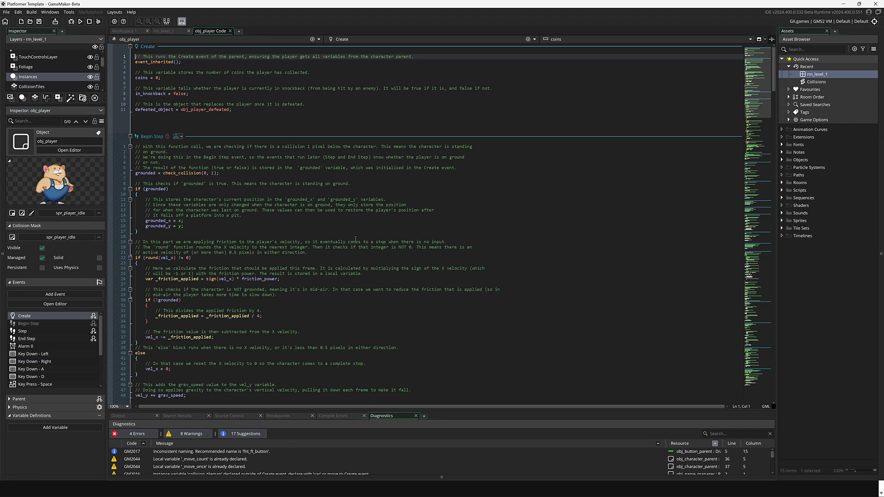
scroll("down", 3)
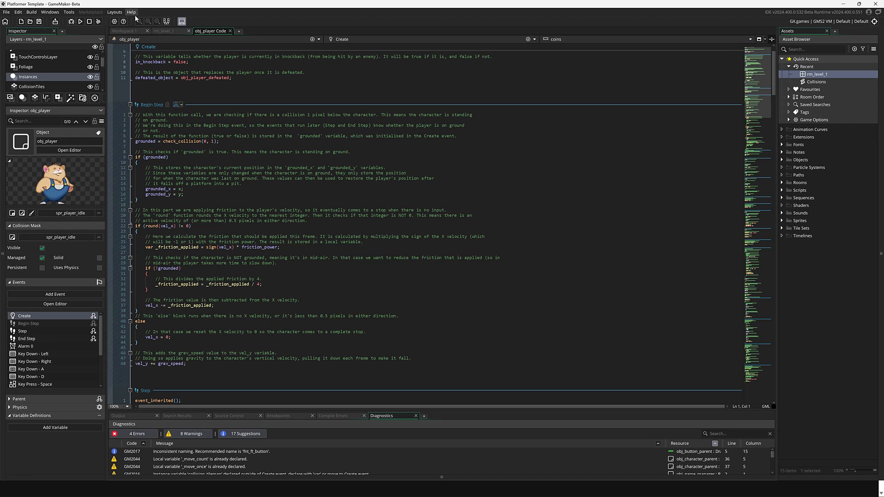
left_click(132, 12)
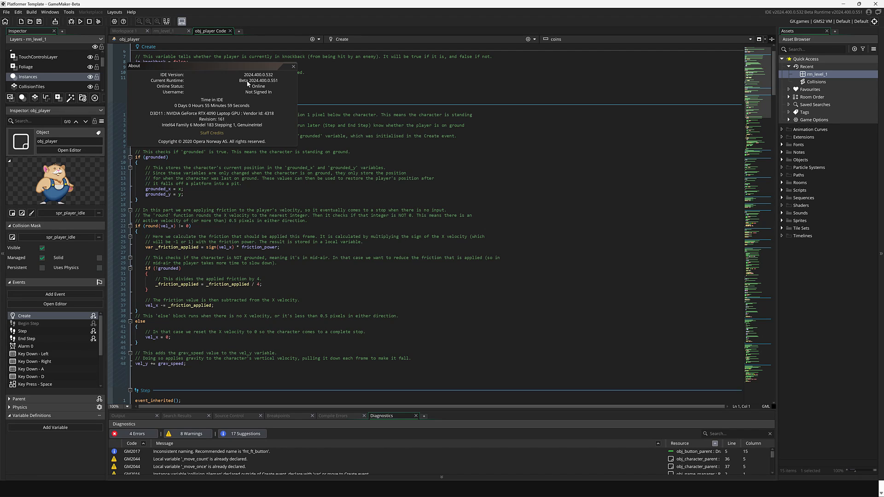
mouse_move(258, 83)
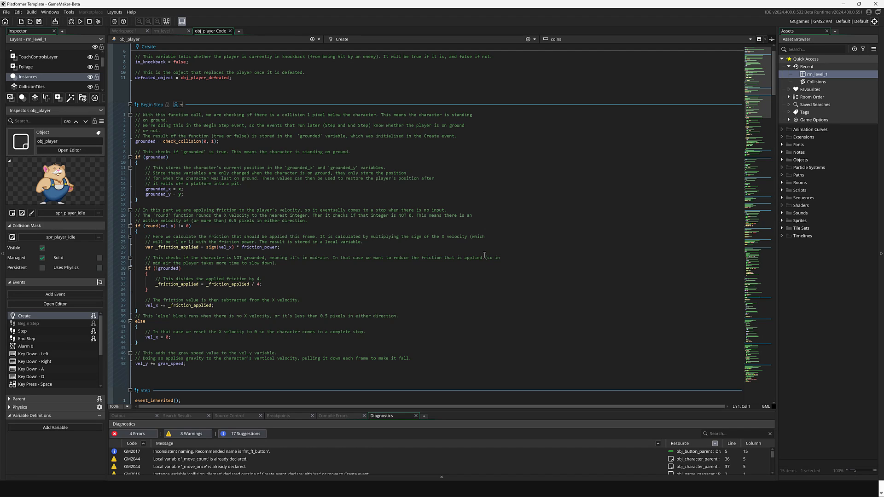
Switch to the browser's 2024.400 release notes and scroll to the Beta 3 code editor changes
key("alt+tab")
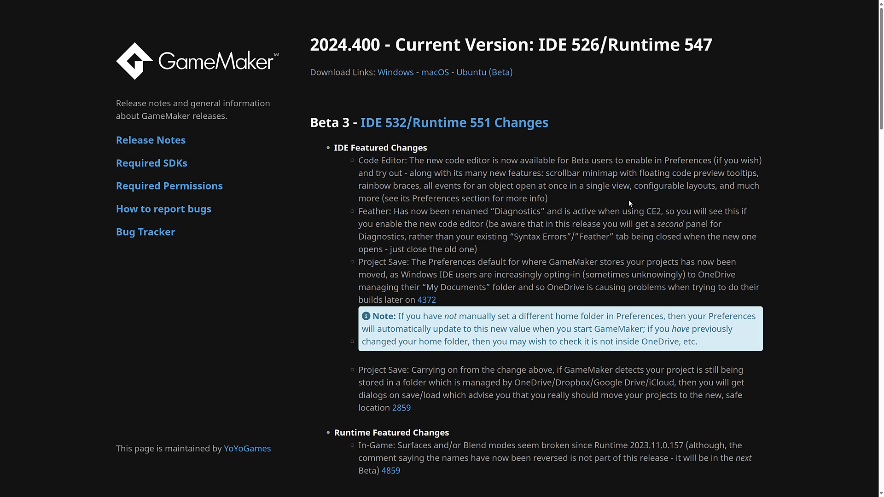
scroll("down", 3)
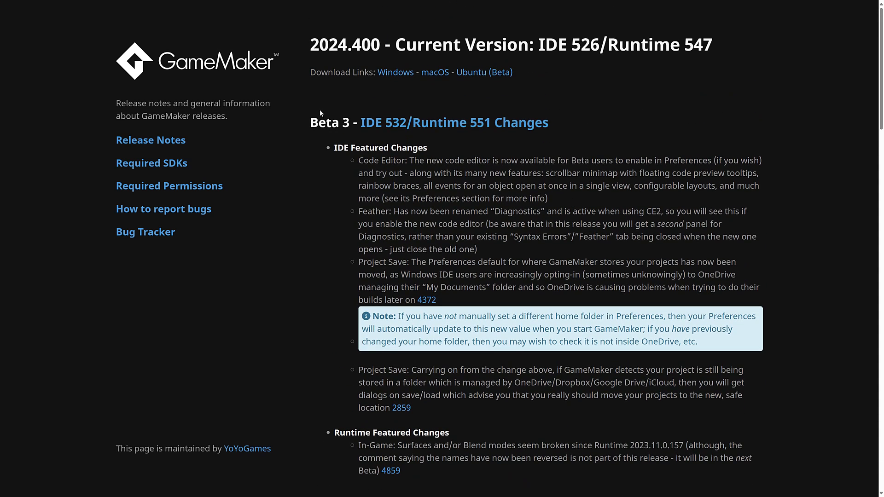
mouse_move(377, 154)
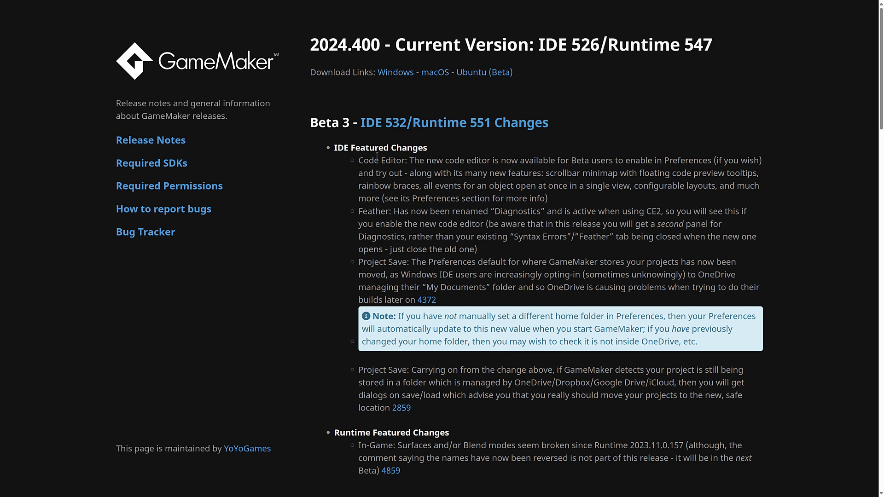